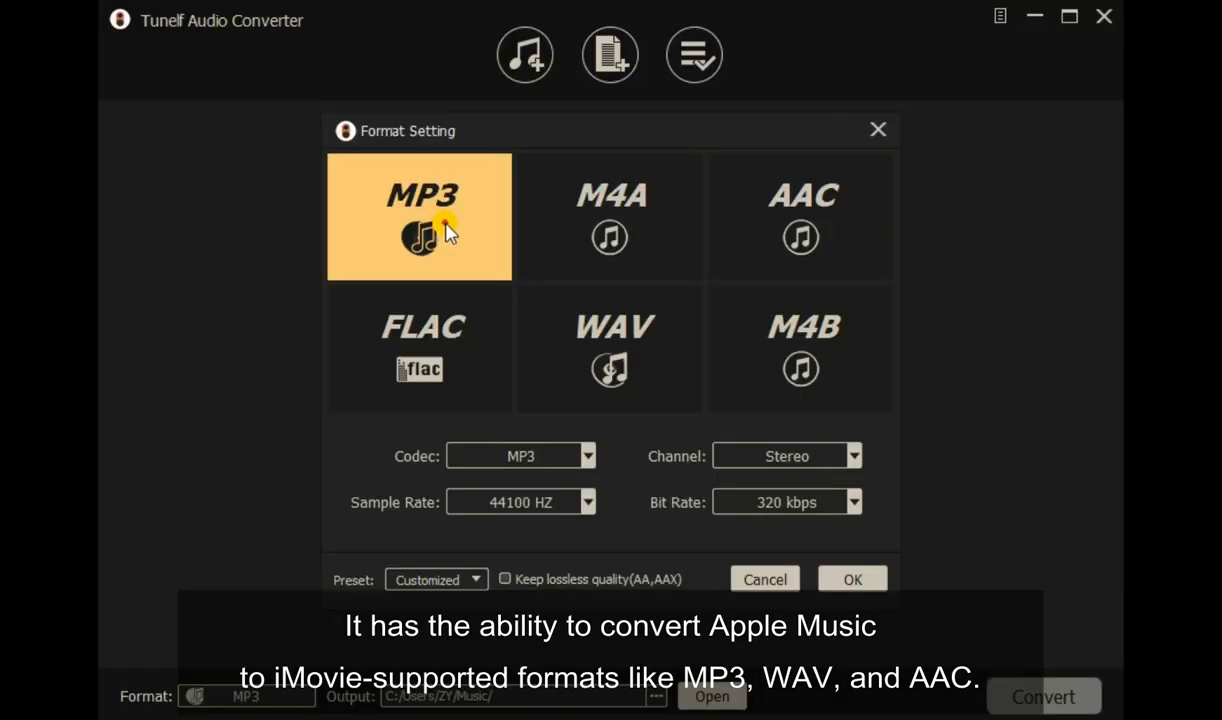
pyautogui.moveTo(612, 344)
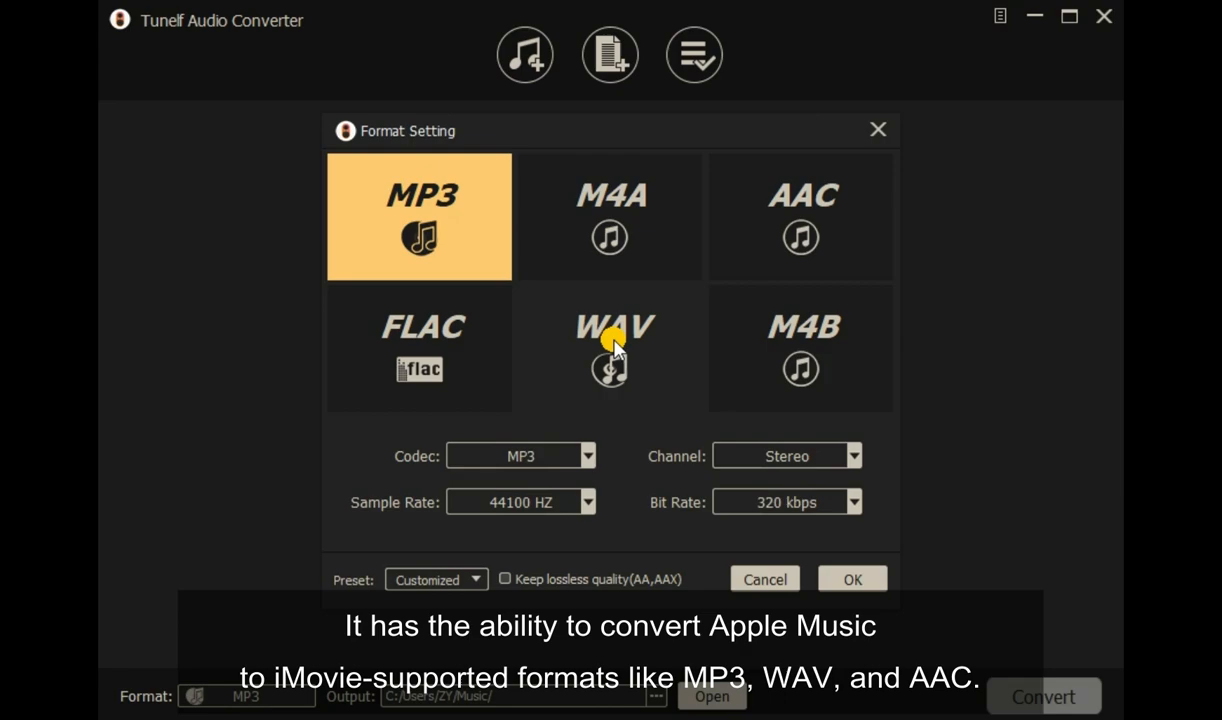
# - Close the Format Setting overview of MP3/M4A/AAC/FLAC/WAV/M4B and return to the desktop
pyautogui.click(800, 216)
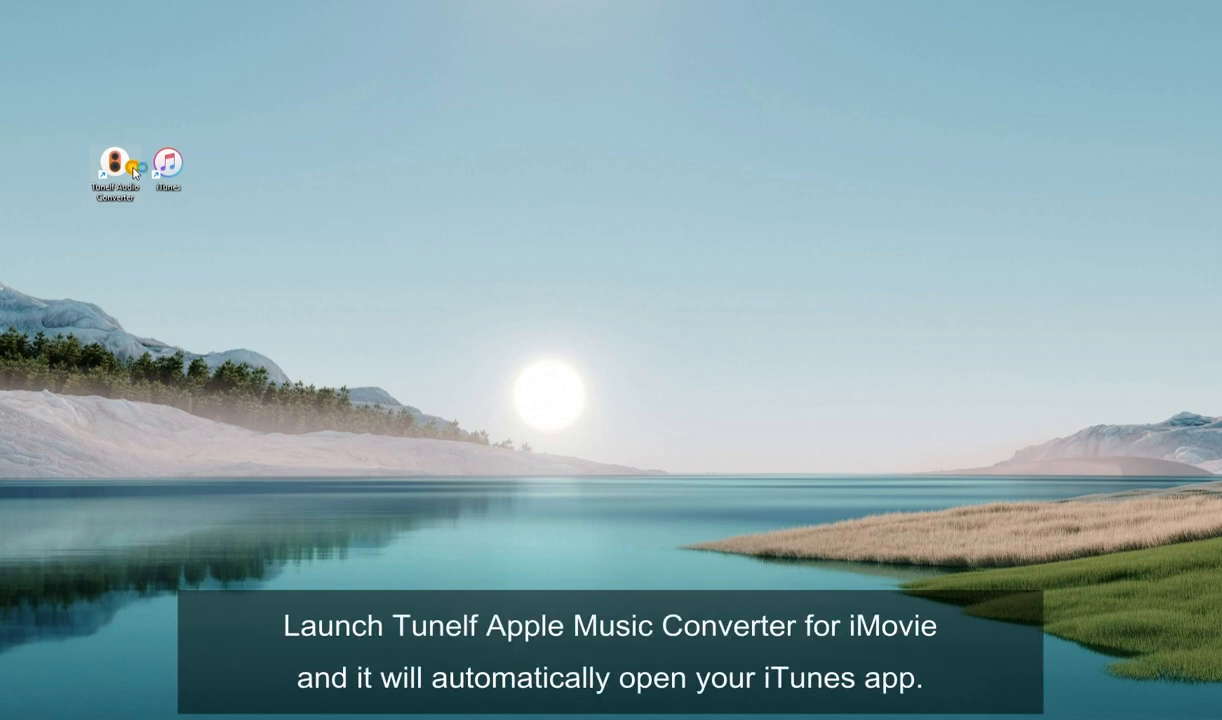
# - Launch TunElf and add Taylor Swift's Love Story from the iTunes library to the conversion list
pyautogui.doubleClick(112, 164)
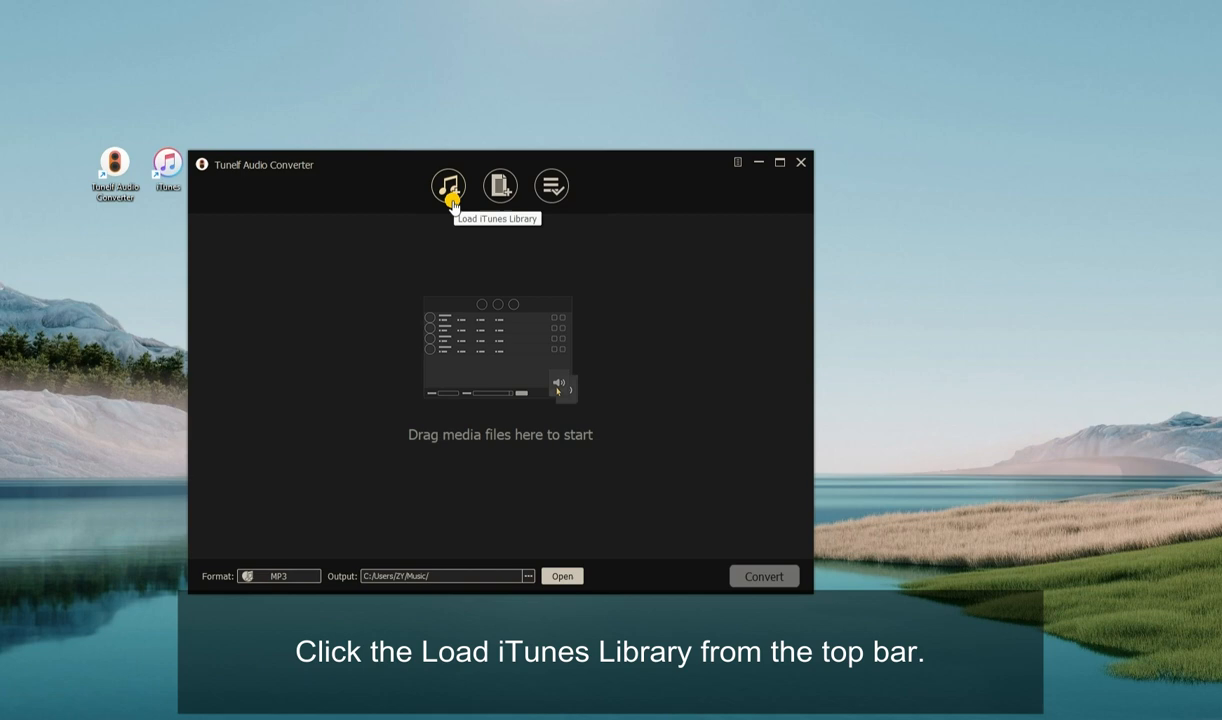
pyautogui.click(448, 184)
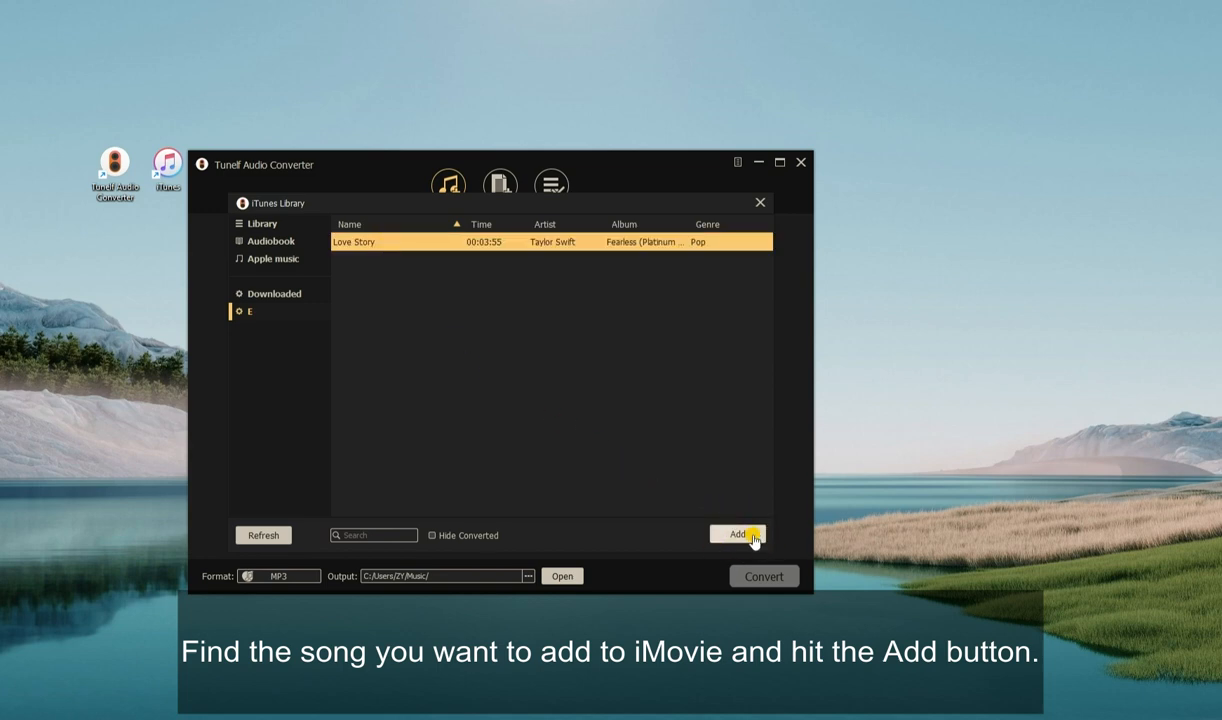
pyautogui.click(738, 534)
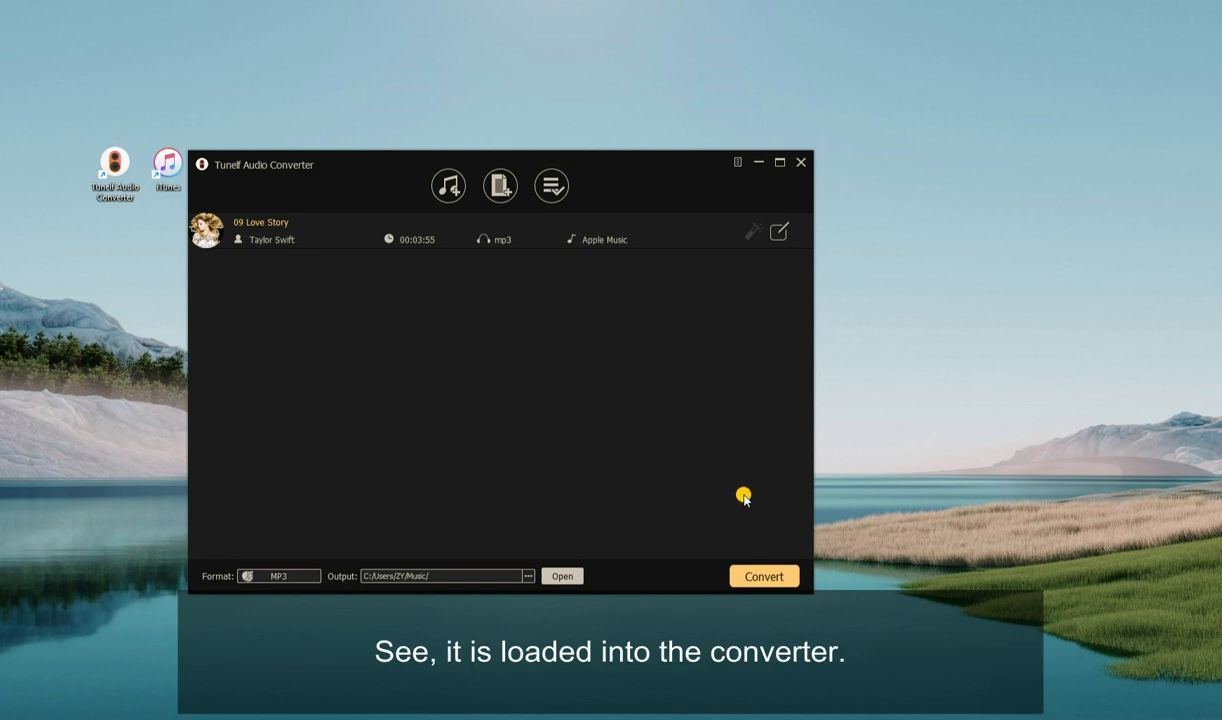
pyautogui.moveTo(406, 524)
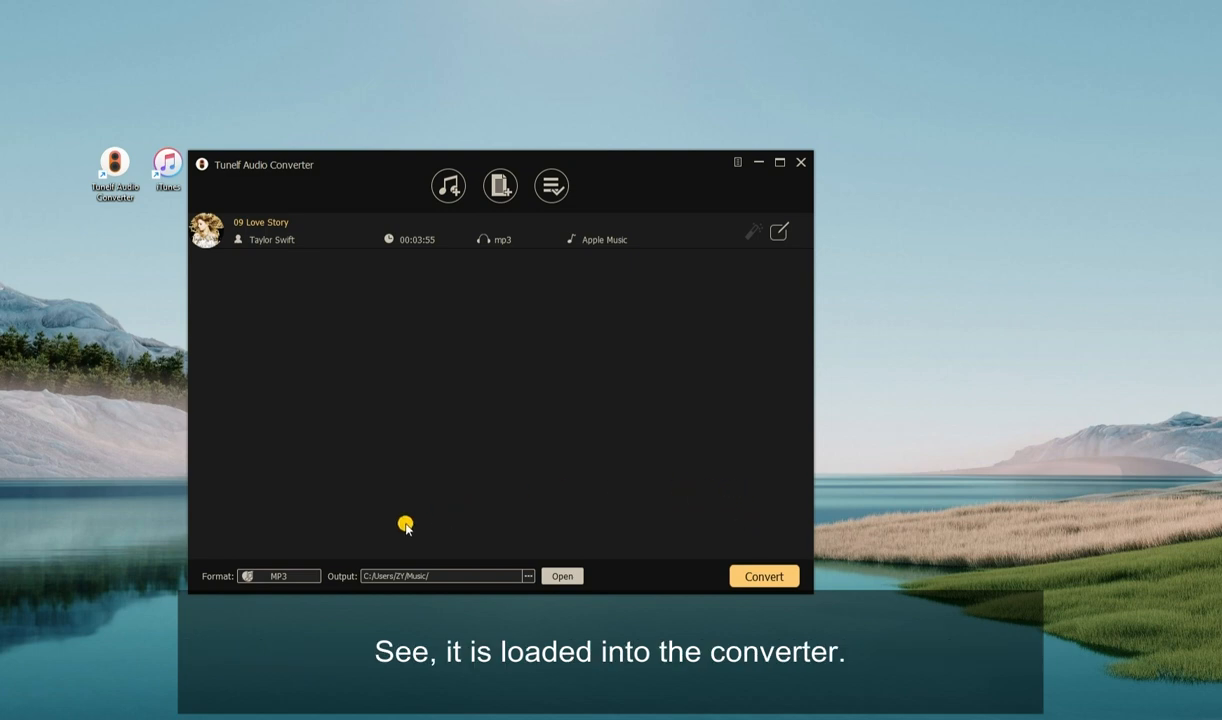
# - Save MP3 output settings: MP3 codec, stereo, 44100 Hz, 320 kbps bit rate
pyautogui.click(278, 576)
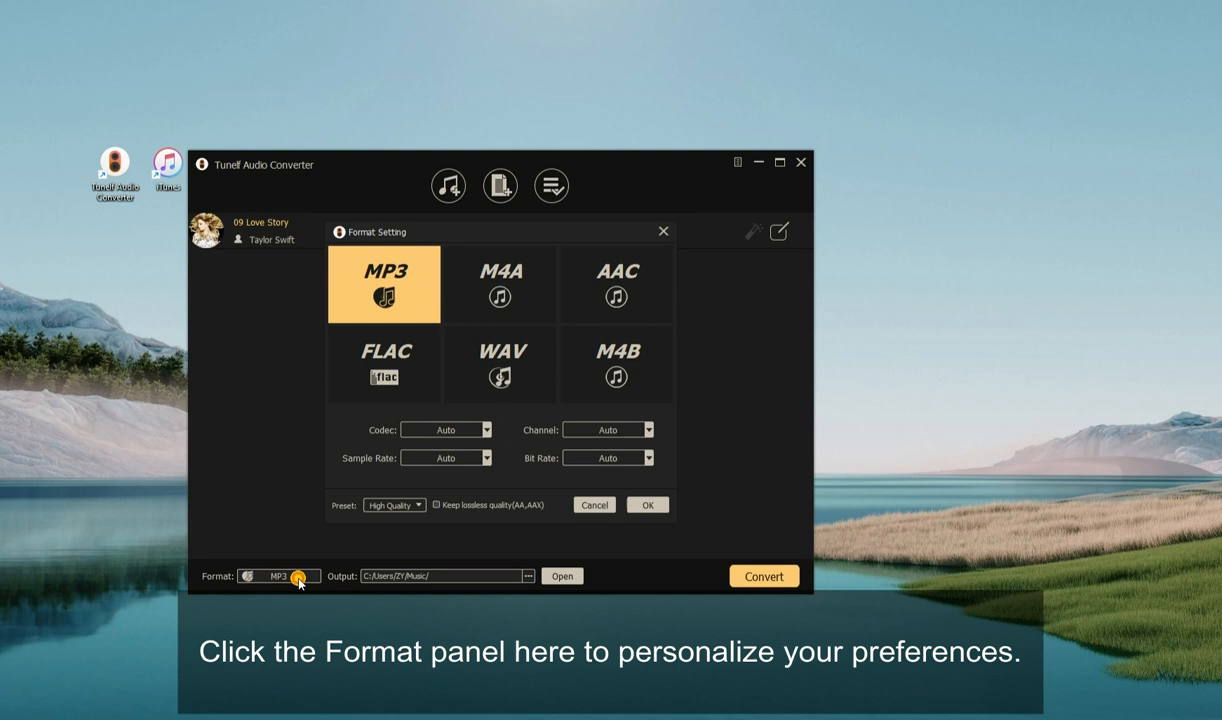
pyautogui.moveTo(458, 300)
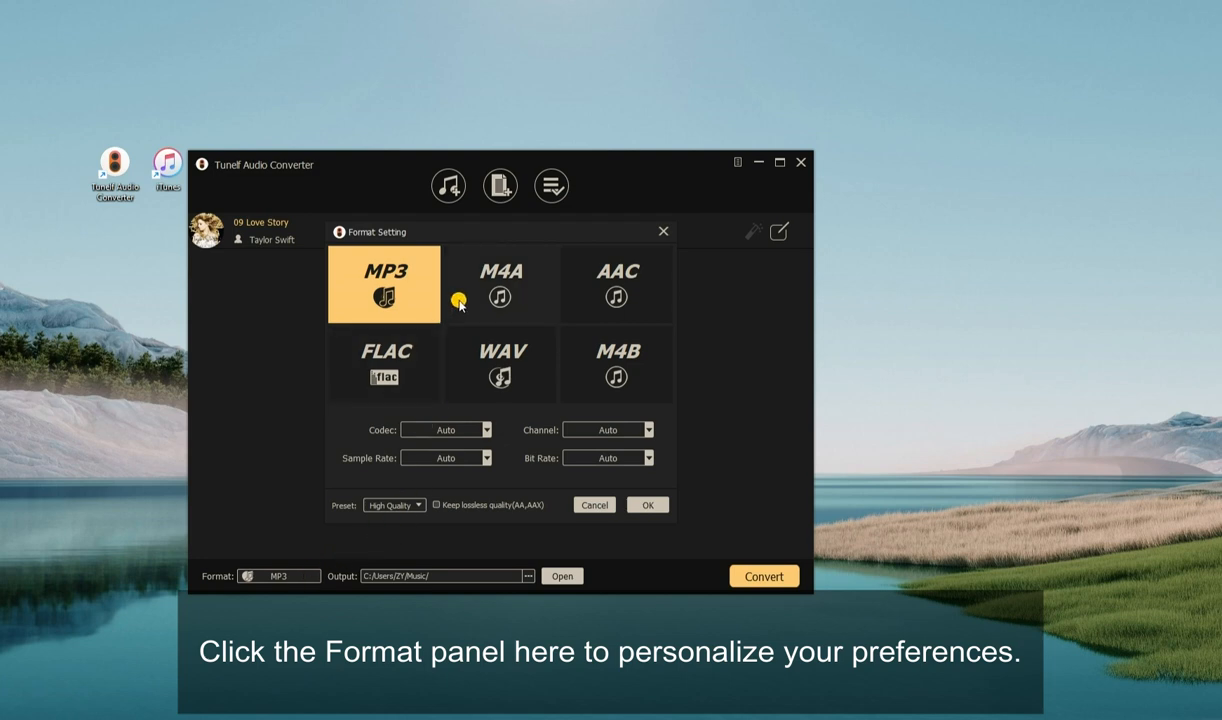
pyautogui.moveTo(432, 304)
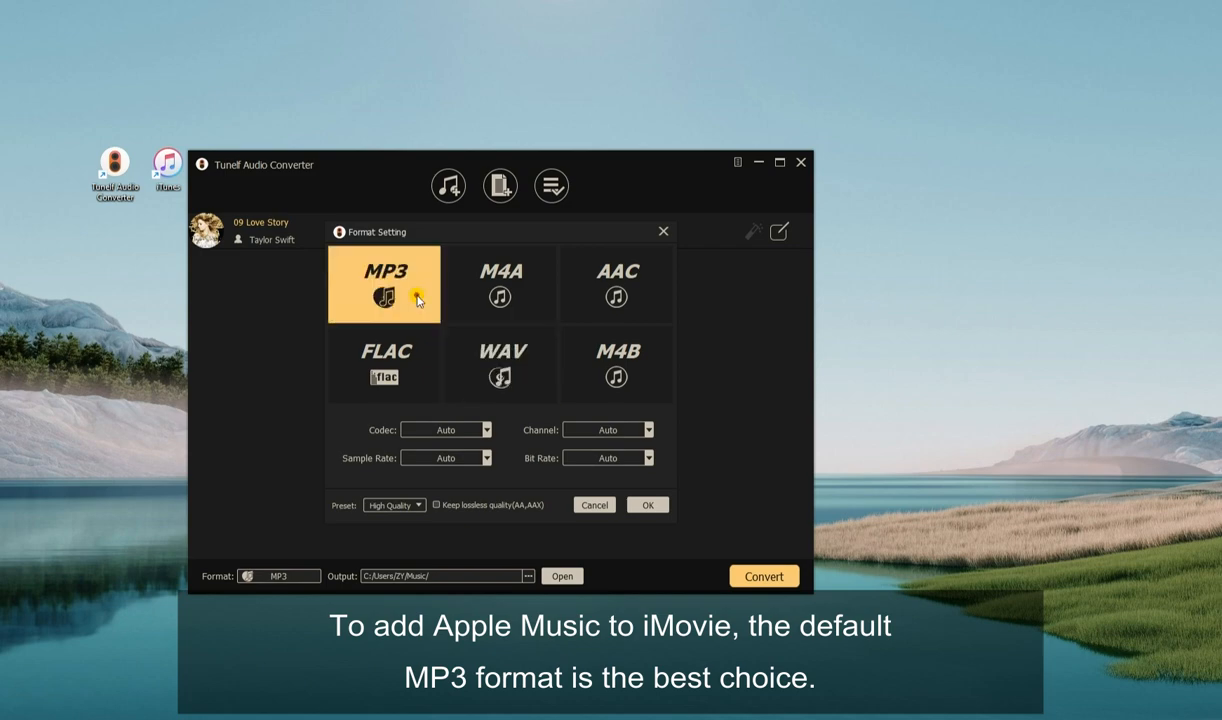
pyautogui.moveTo(408, 302)
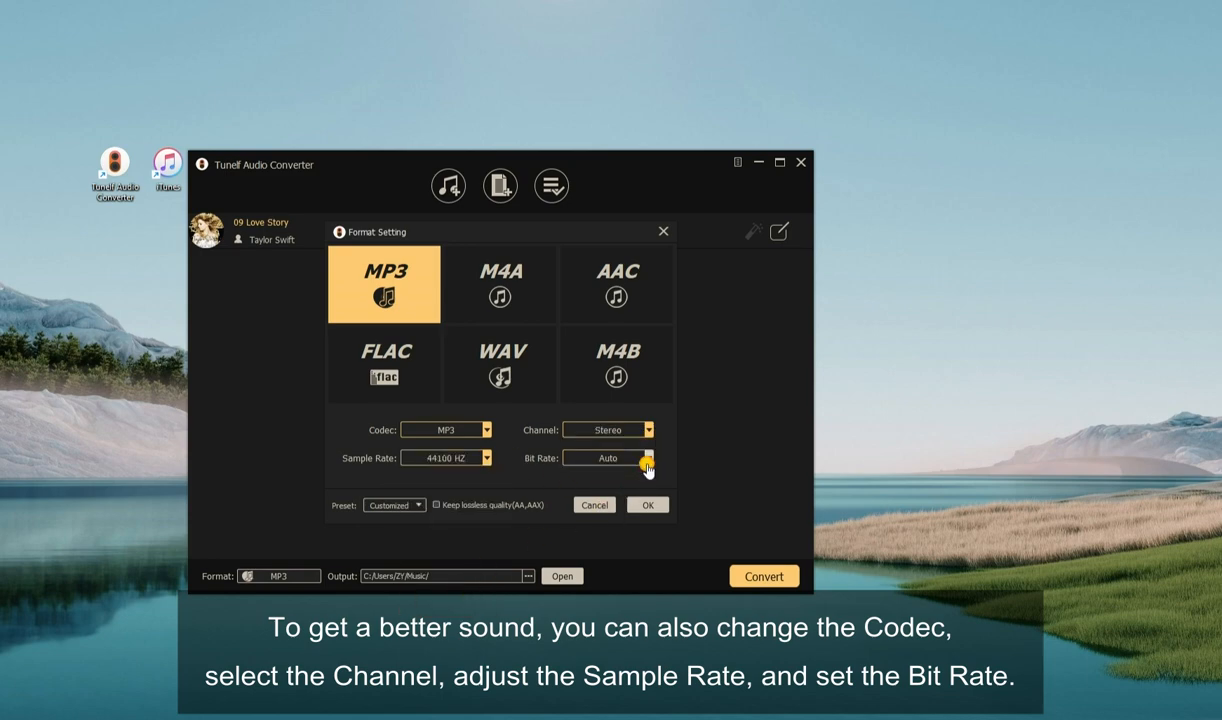
pyautogui.click(648, 458)
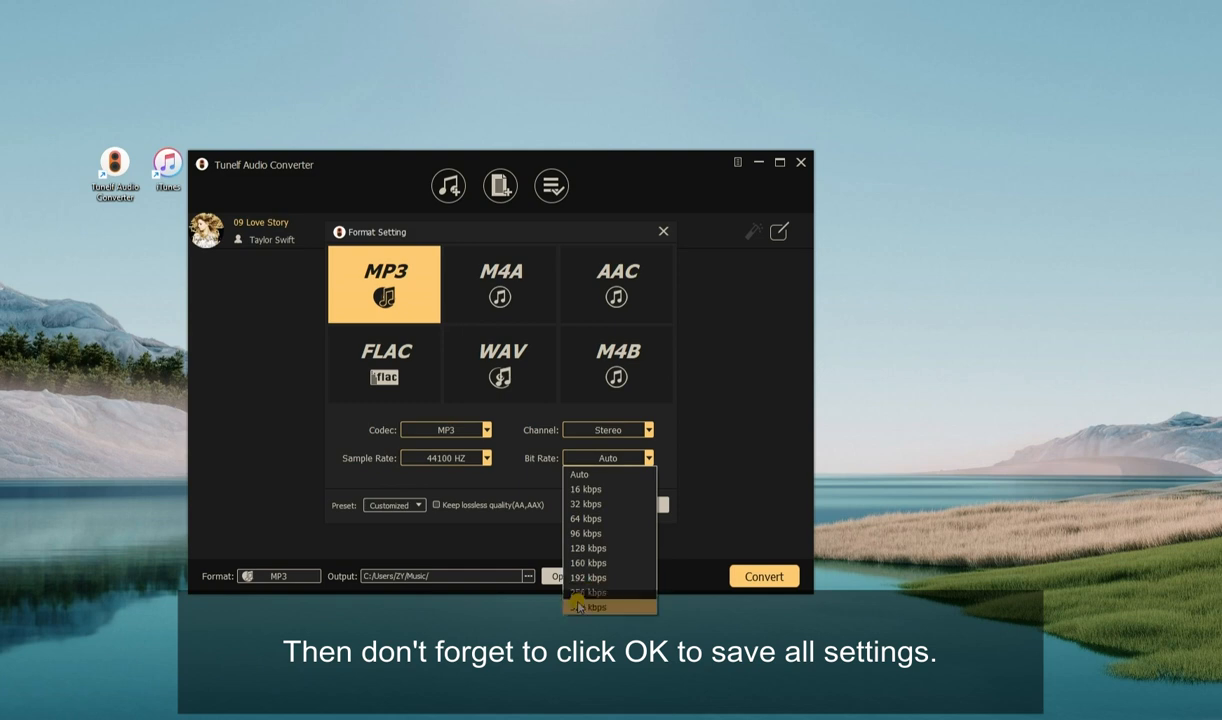
pyautogui.click(588, 608)
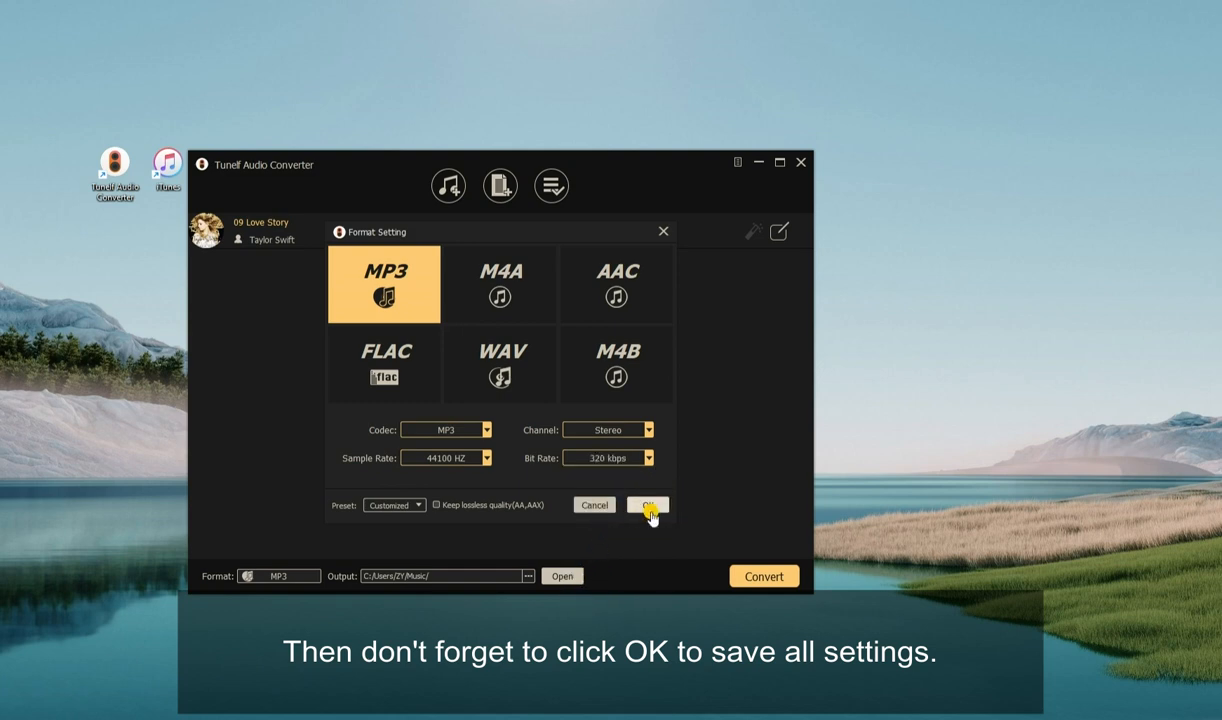
pyautogui.click(648, 504)
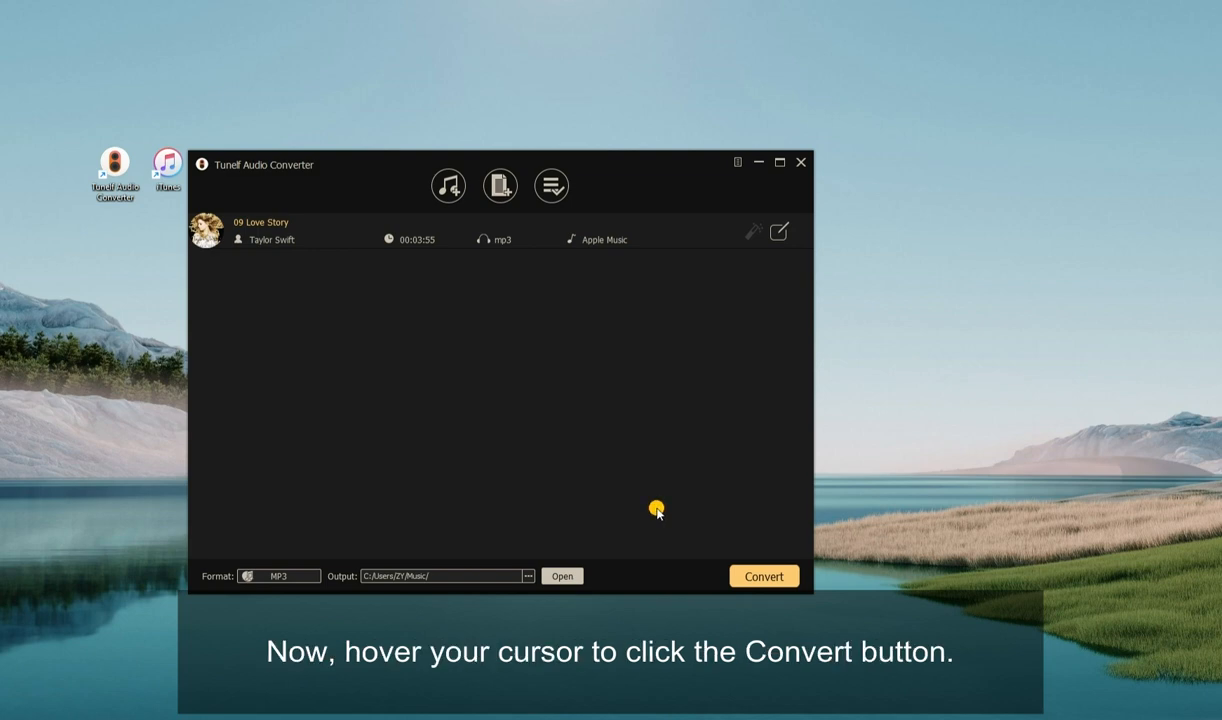
pyautogui.moveTo(708, 528)
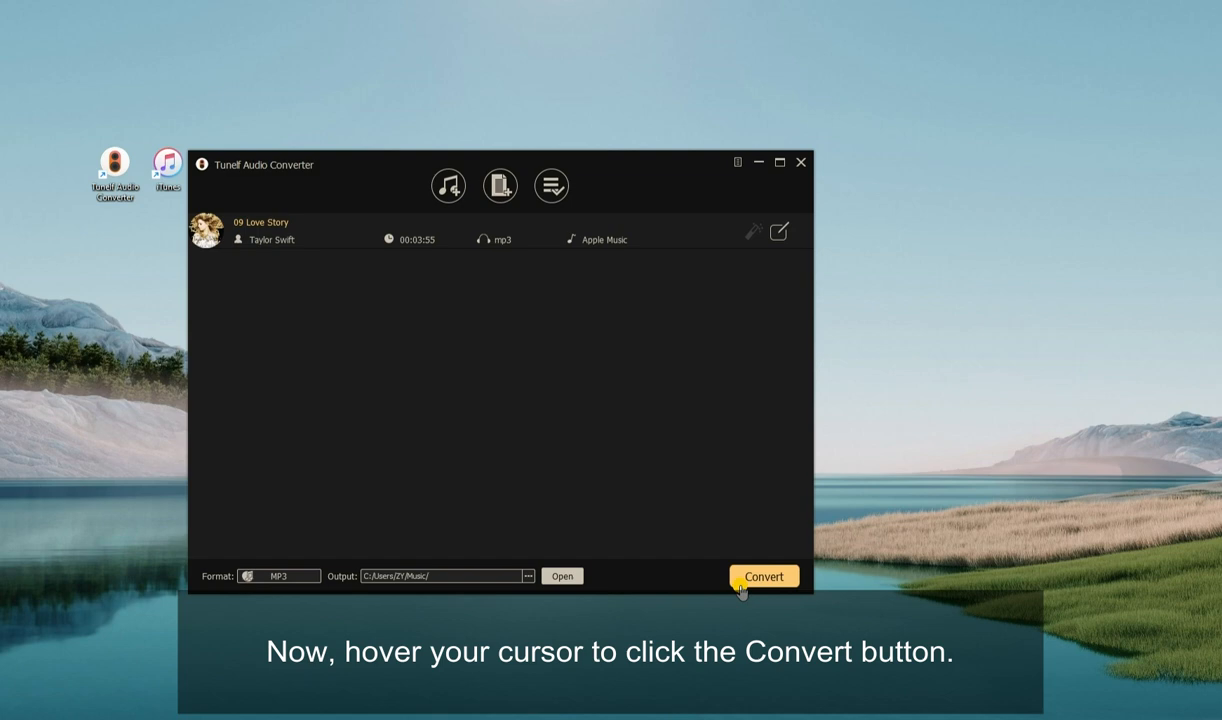
# - Convert Love Story to MP3, emptying the conversion list
pyautogui.click(764, 576)
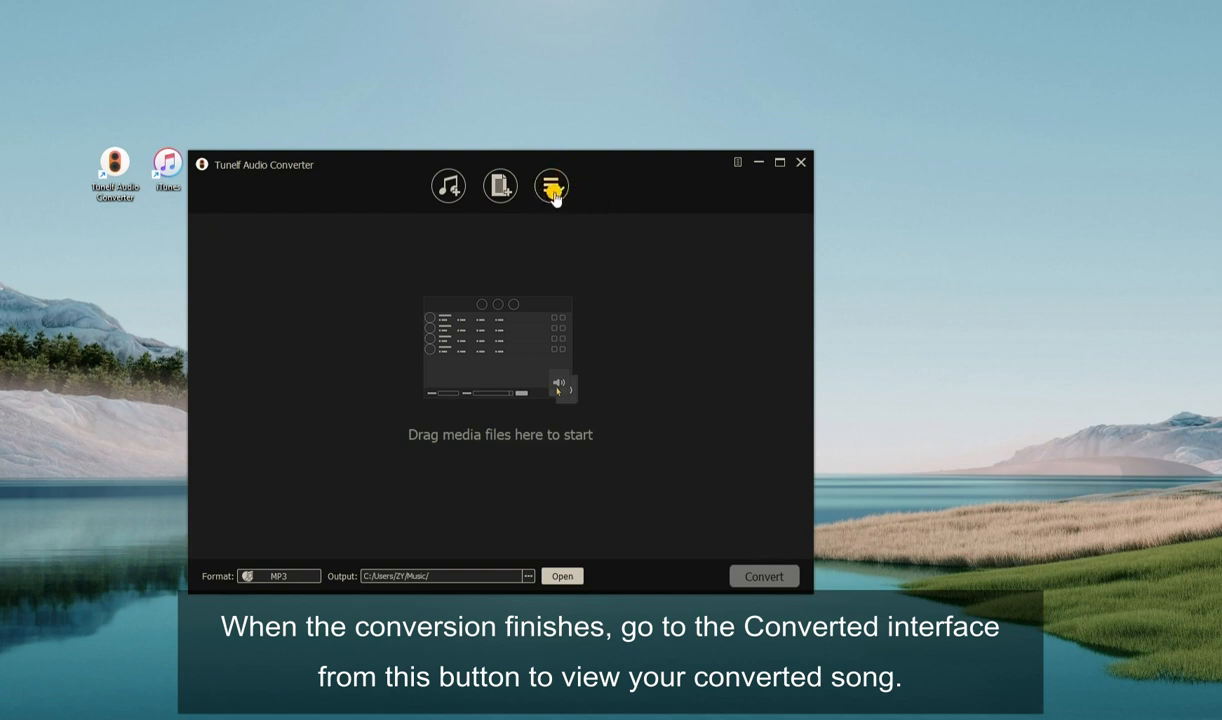
# - Preview 09 Love Story.mp3 from the History window and locate its file in Finder
pyautogui.click(552, 184)
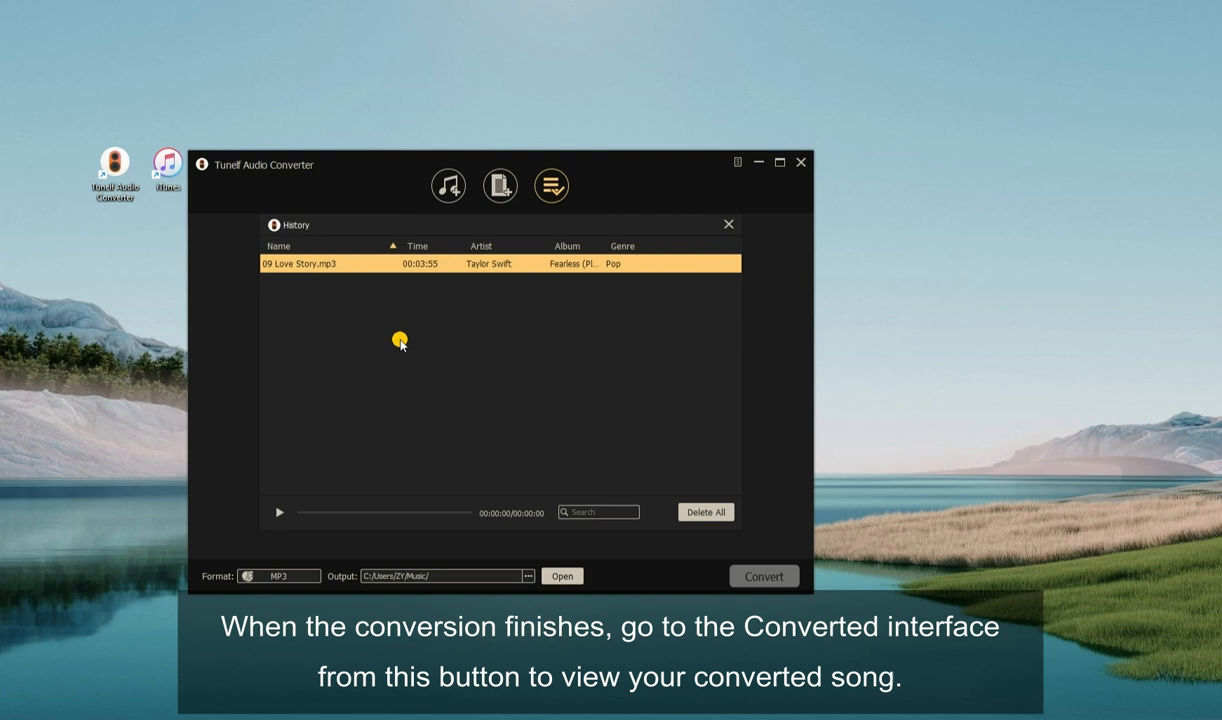
pyautogui.click(280, 512)
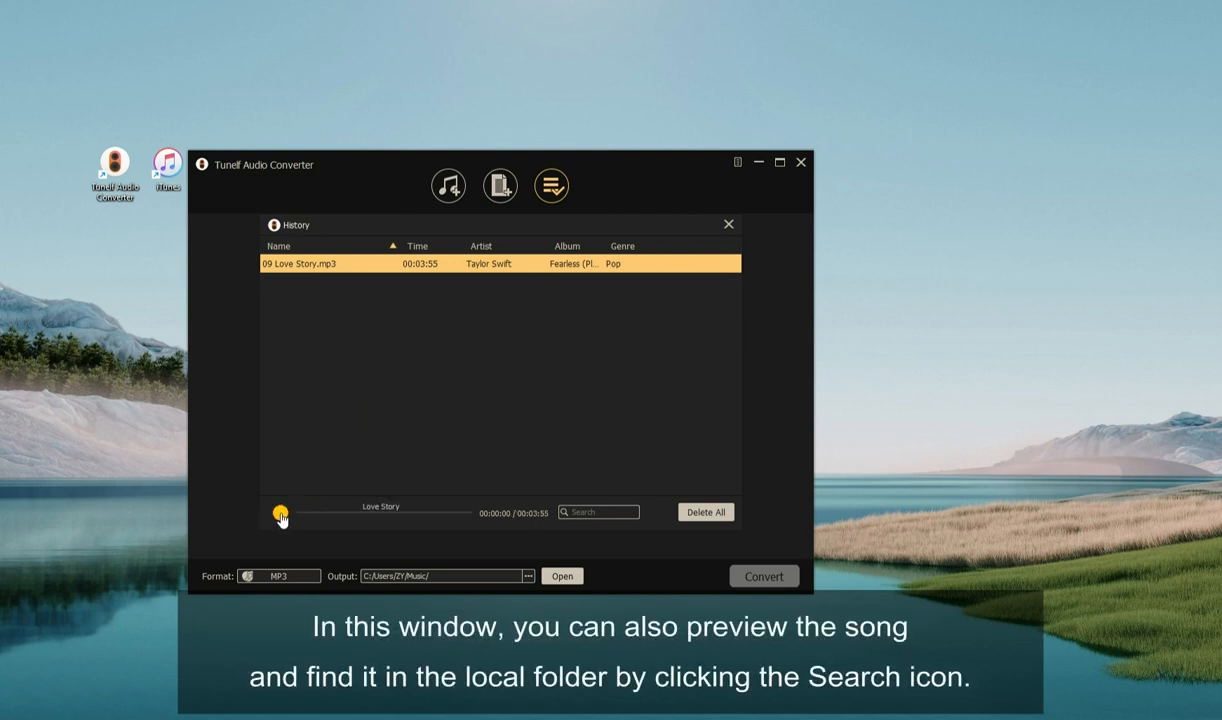
pyautogui.click(280, 512)
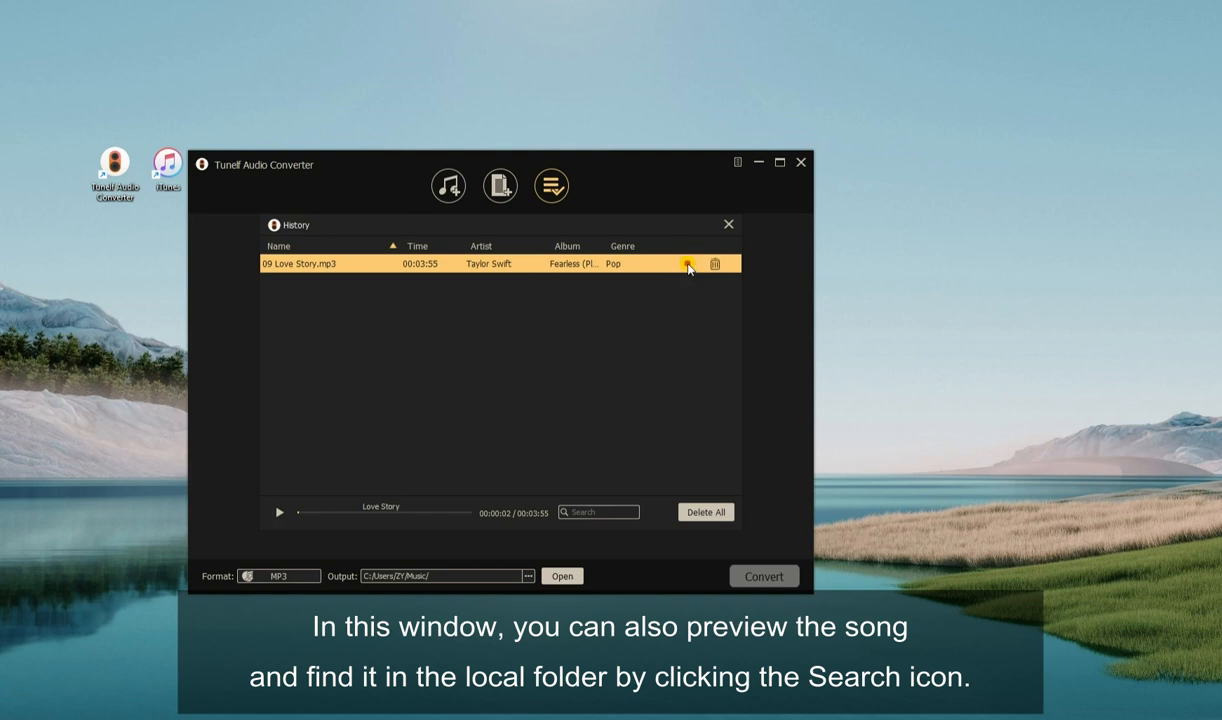
pyautogui.click(688, 264)
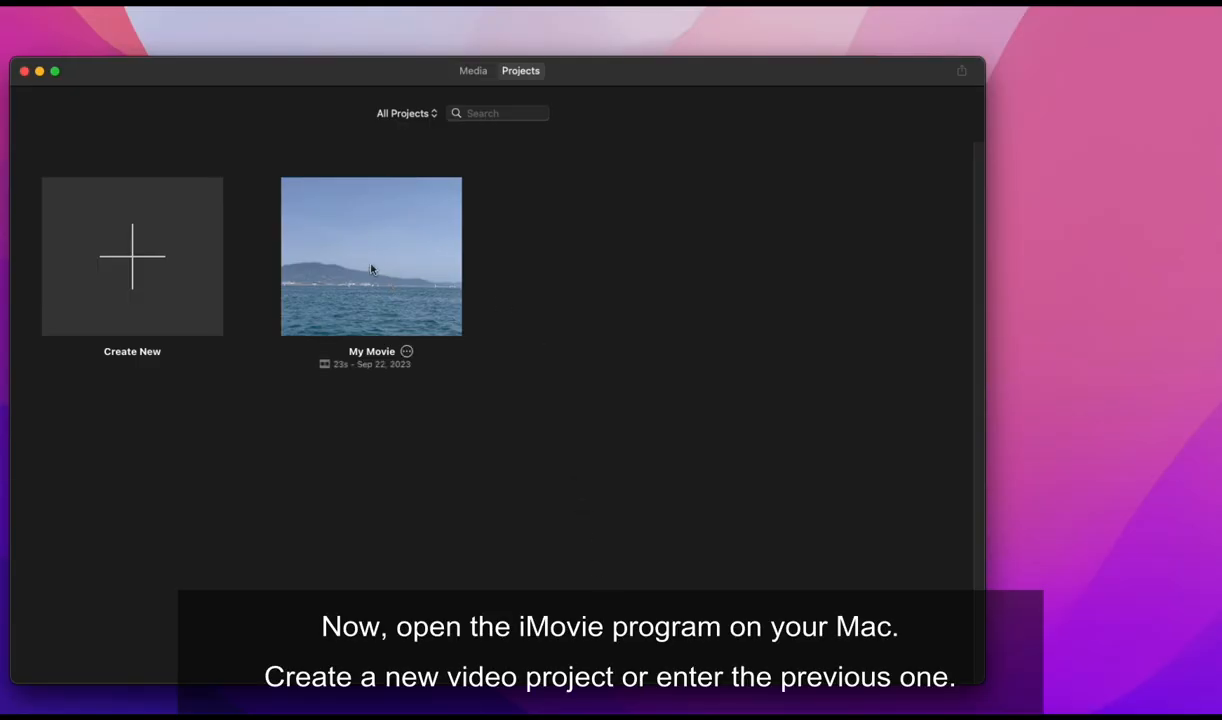
pyautogui.moveTo(408, 264)
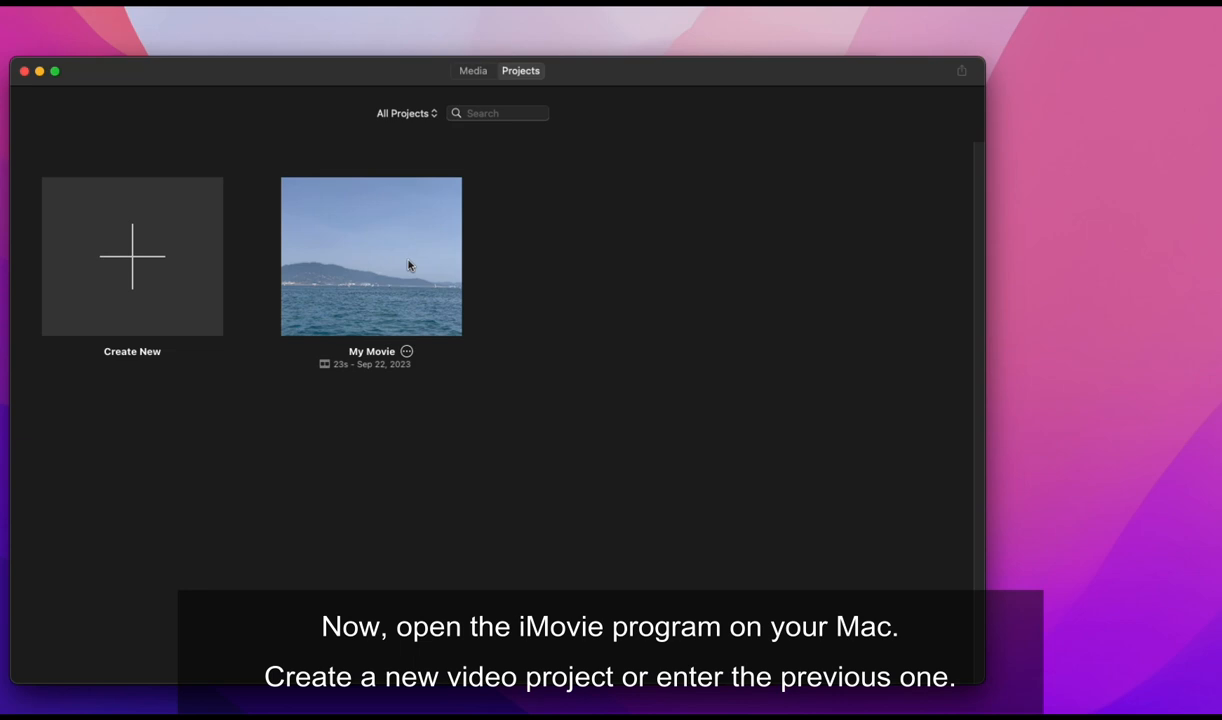
# - Open the My Movie project and drag 09 Love Story.mp3 from Documents onto its timeline
pyautogui.click(372, 256)
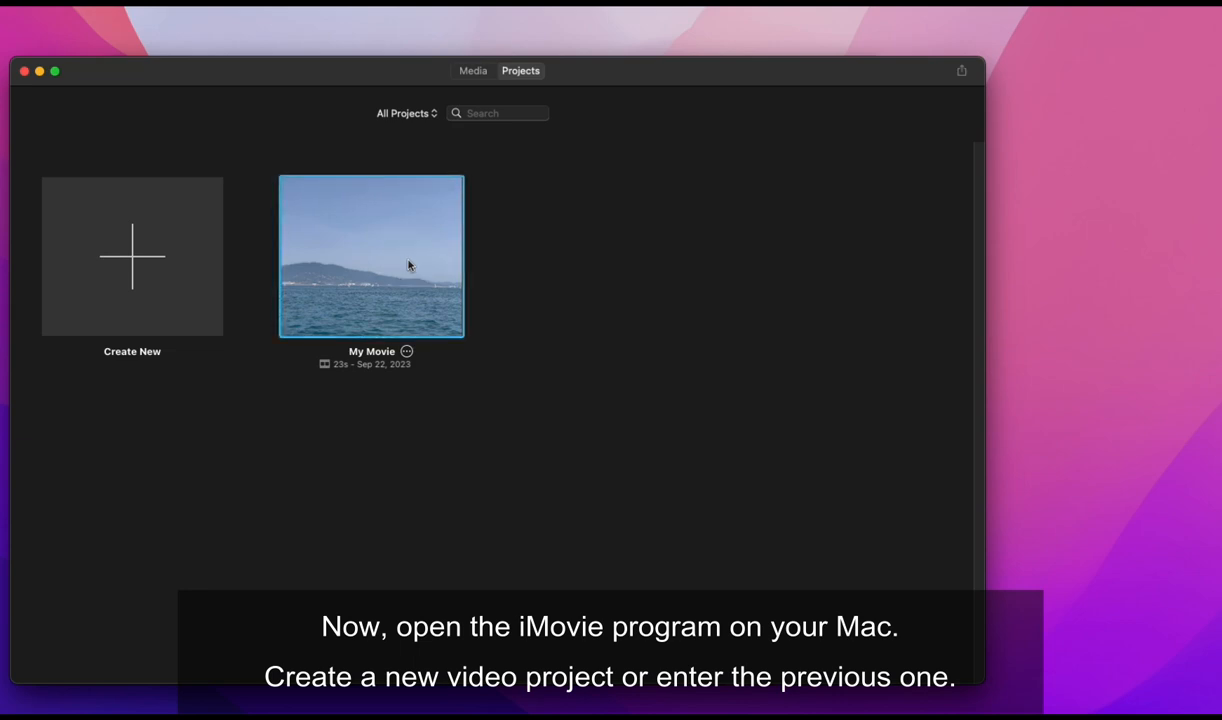
pyautogui.doubleClick(372, 256)
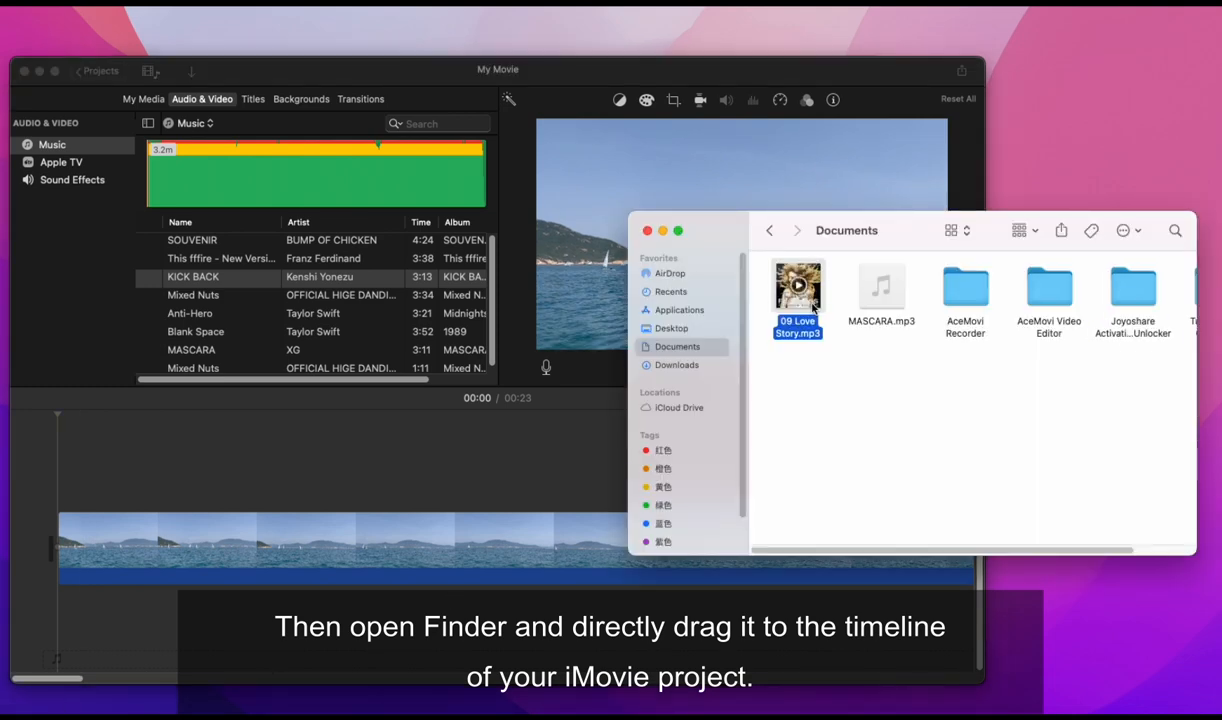
pyautogui.moveTo(796, 290); pyautogui.dragTo(192, 588)
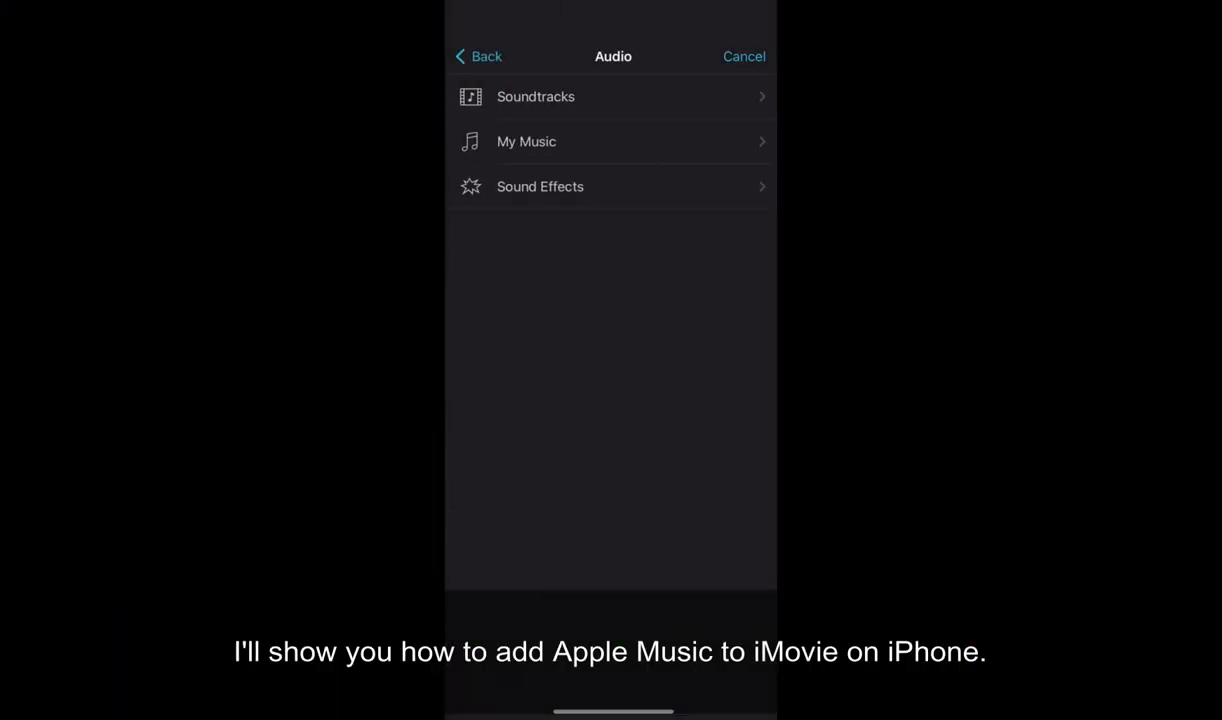
# - Show the Audio sources (Soundtracks, My Music, Sound Effects) in the iPhone add-media sheet
pyautogui.click(526, 140)
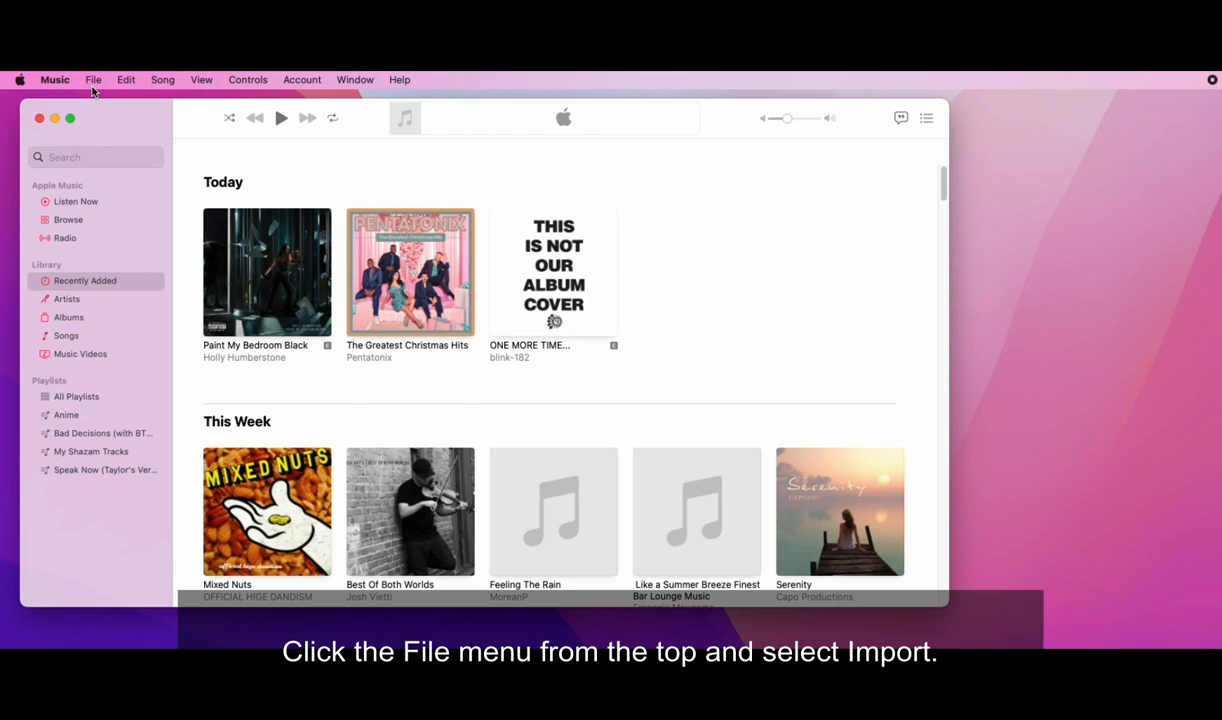
# - Import 09 Love Story.mp3 from Documents into the Apple Music library via File > Import
pyautogui.click(94, 80)
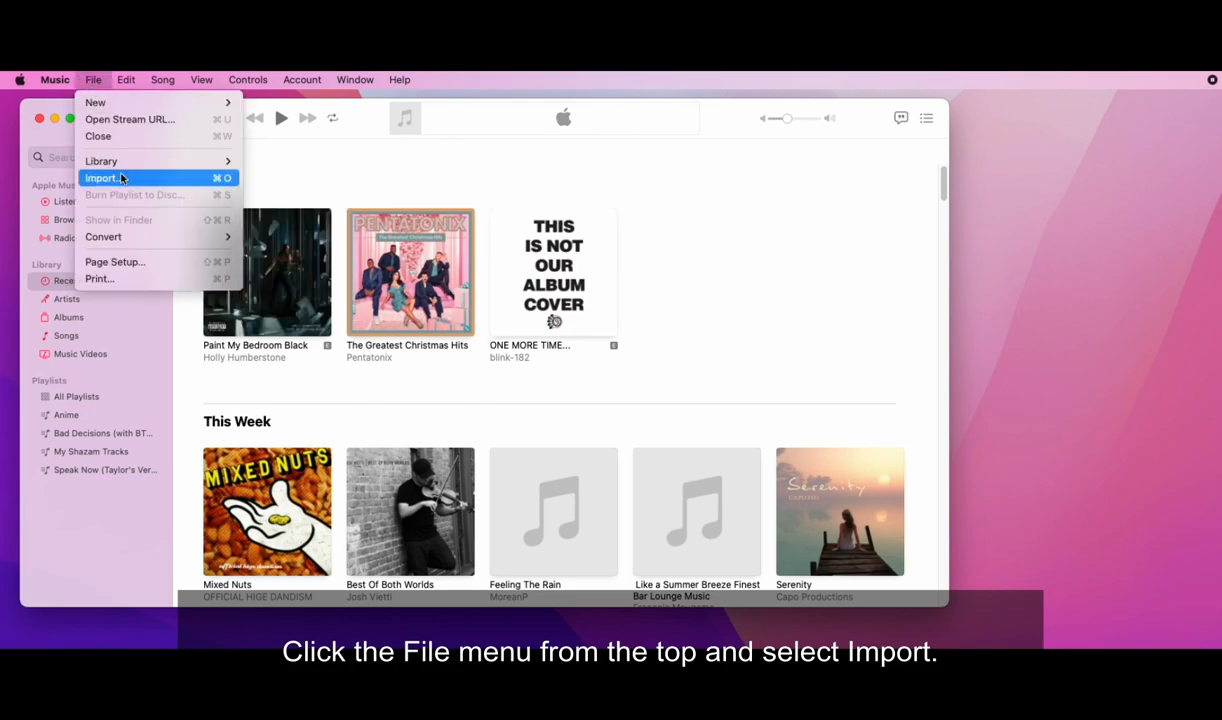
pyautogui.click(100, 178)
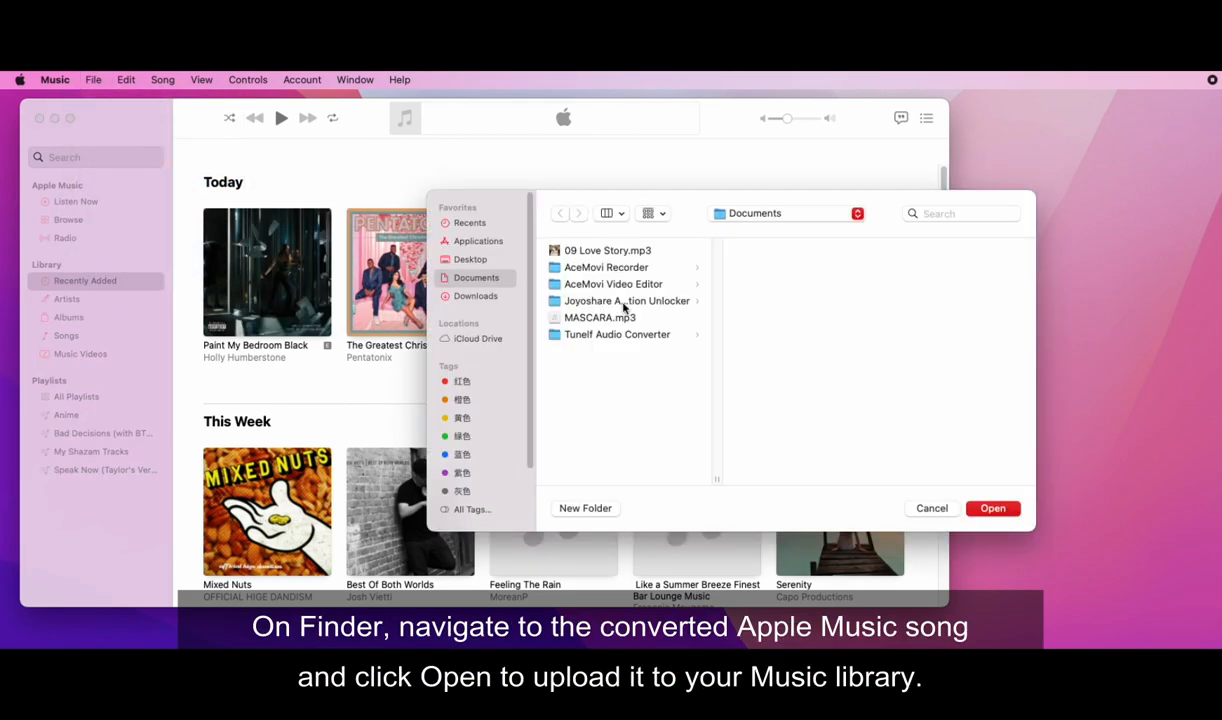
pyautogui.click(608, 250)
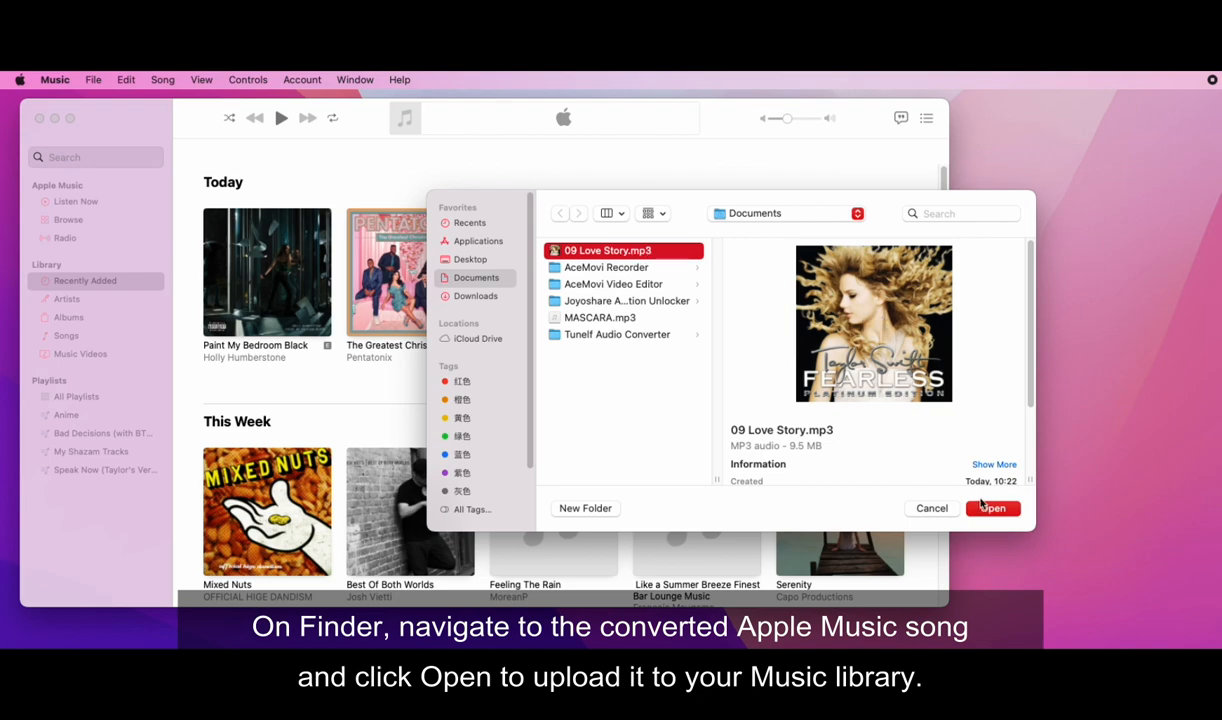
pyautogui.click(992, 508)
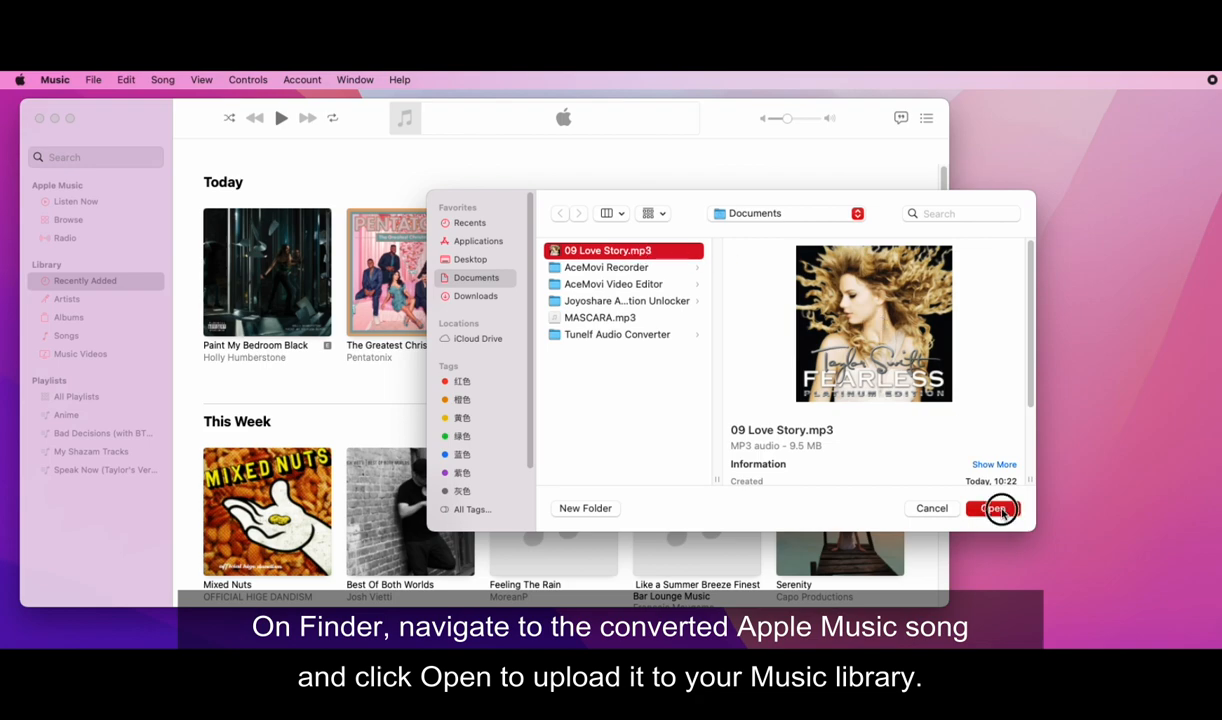
pyautogui.click(992, 508)
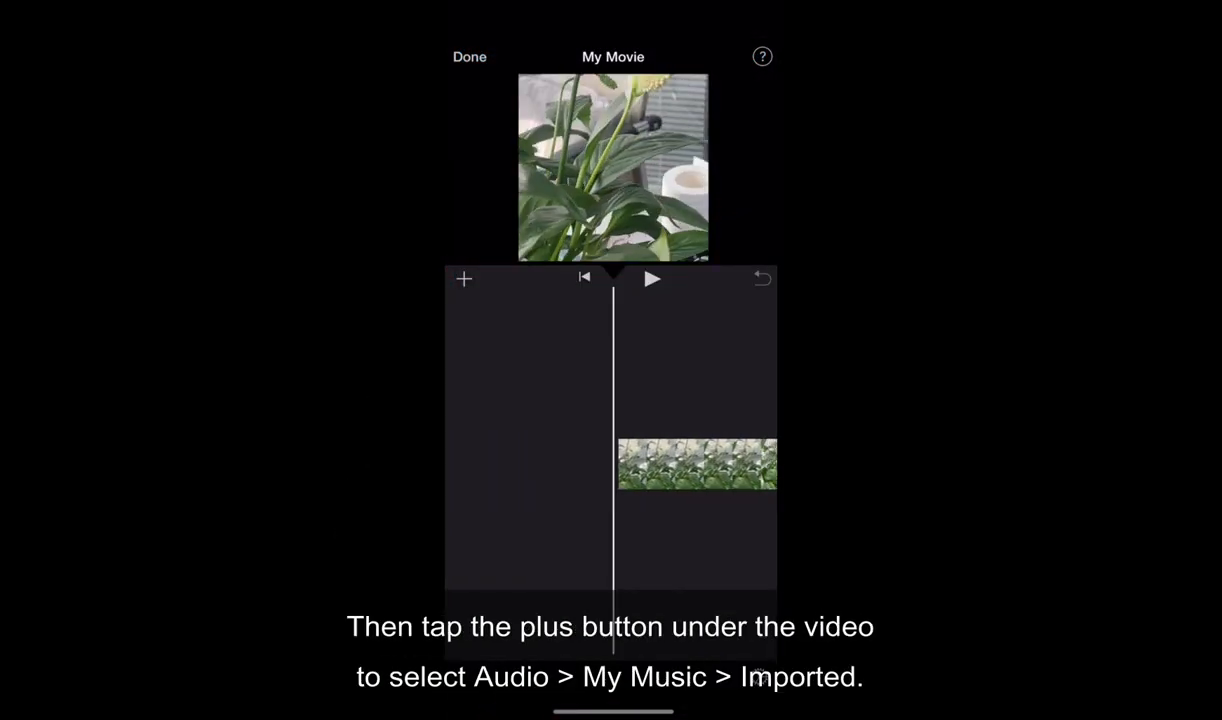
# - Add 09 Love Story from Audio > My Music > Imported to the My Movie project
pyautogui.click(464, 278)
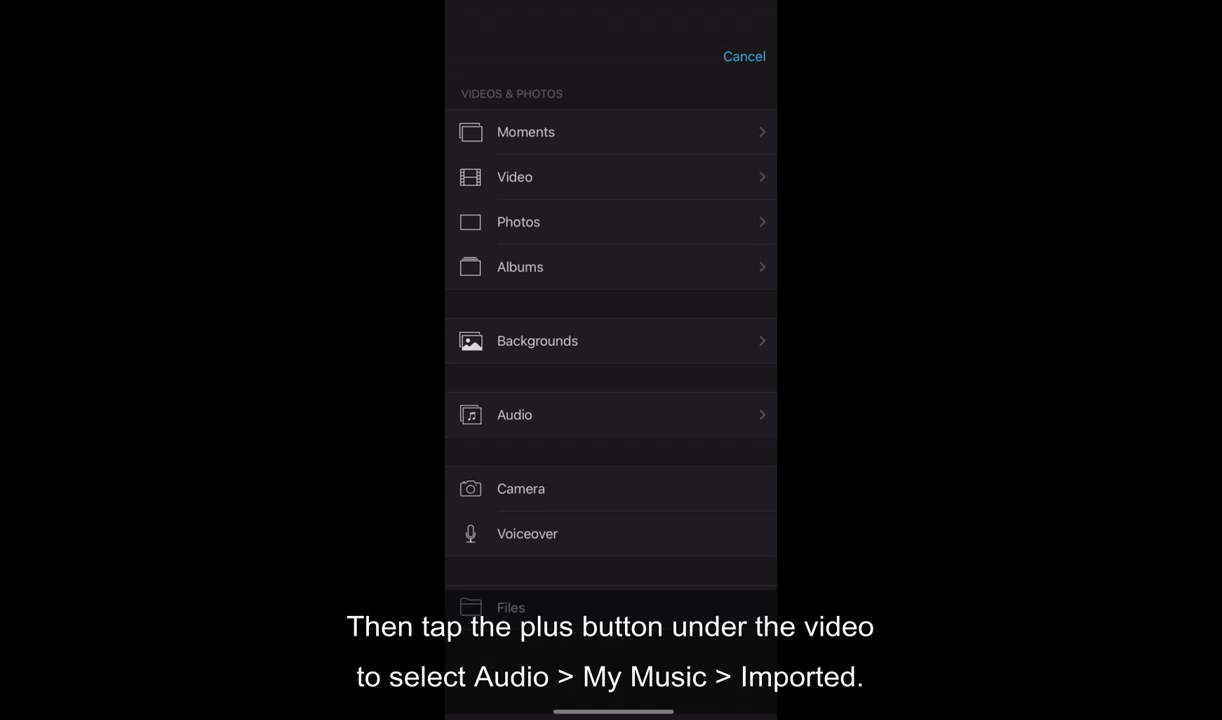
pyautogui.click(514, 414)
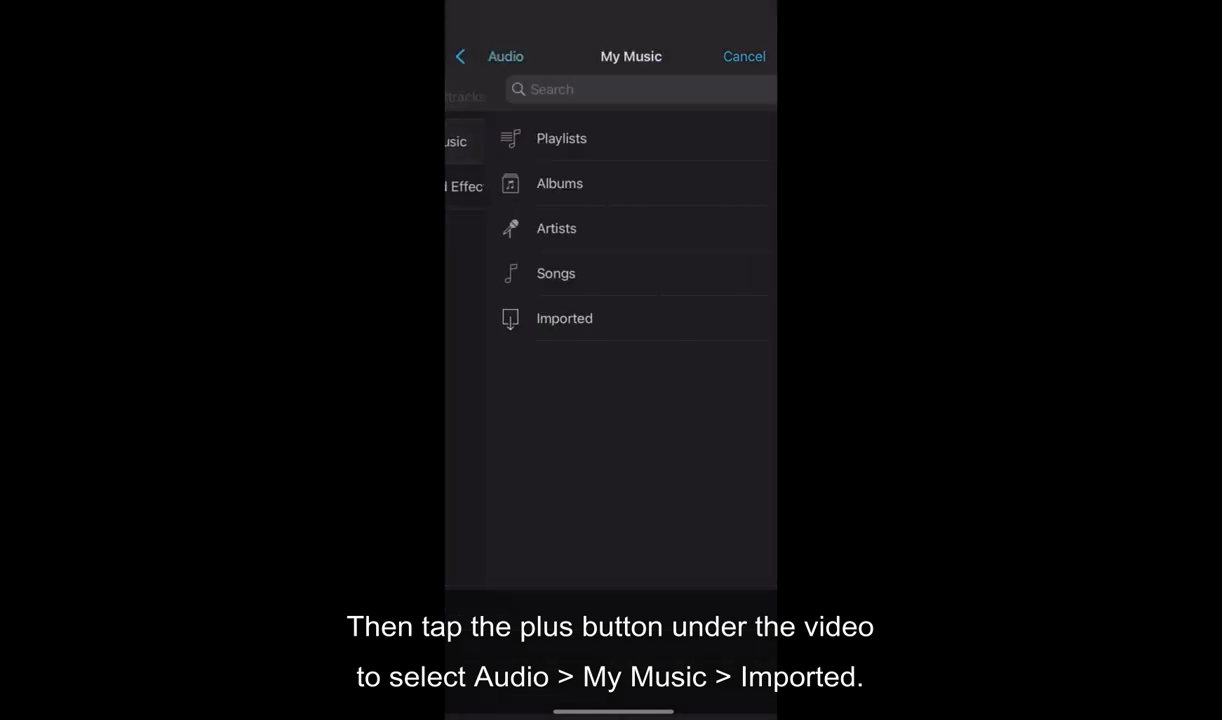
pyautogui.click(564, 318)
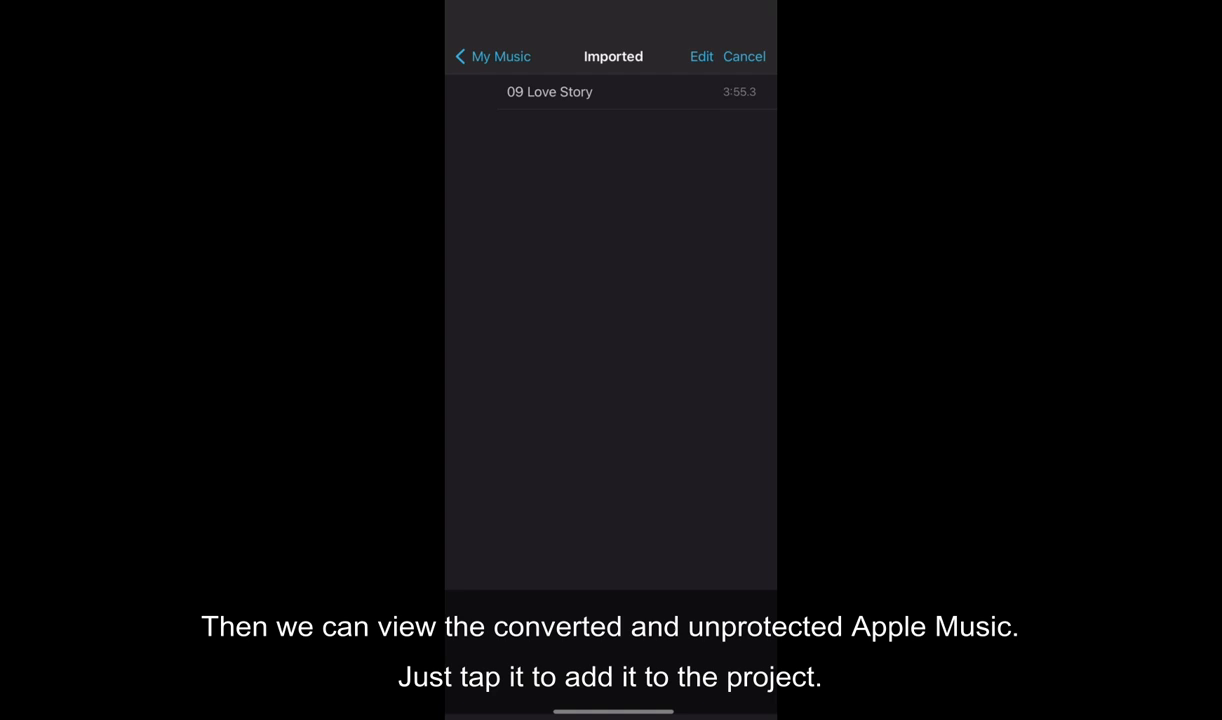
pyautogui.click(548, 92)
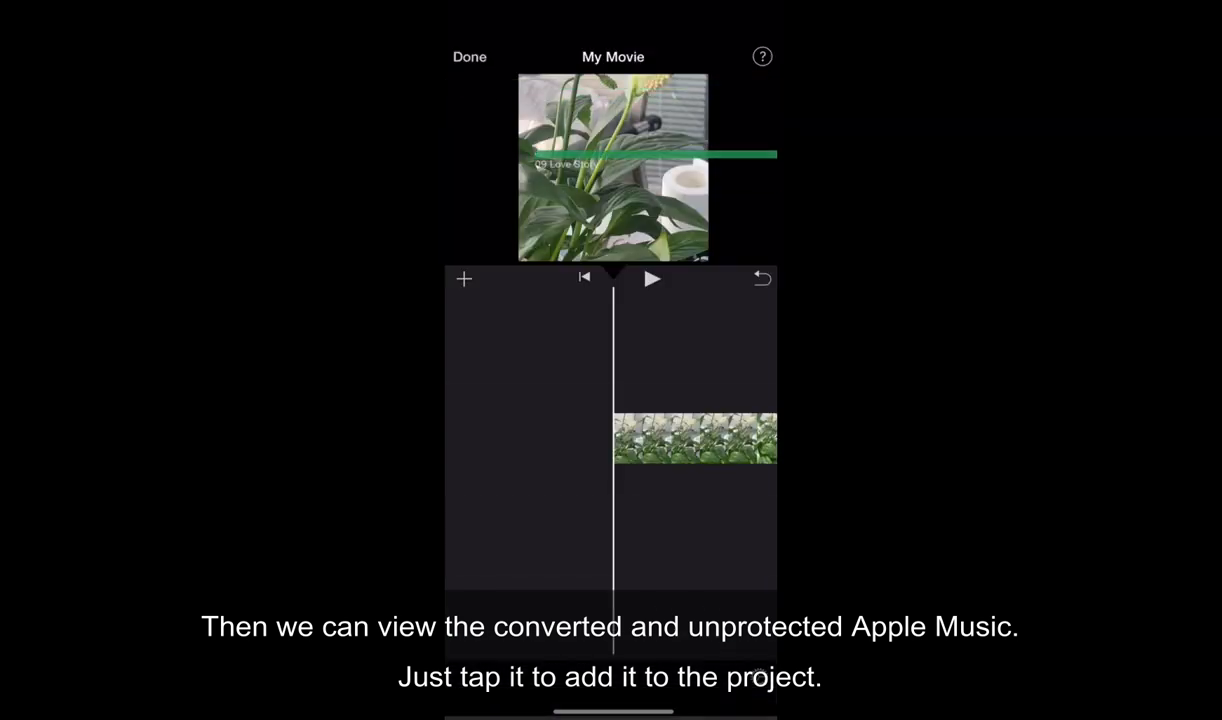